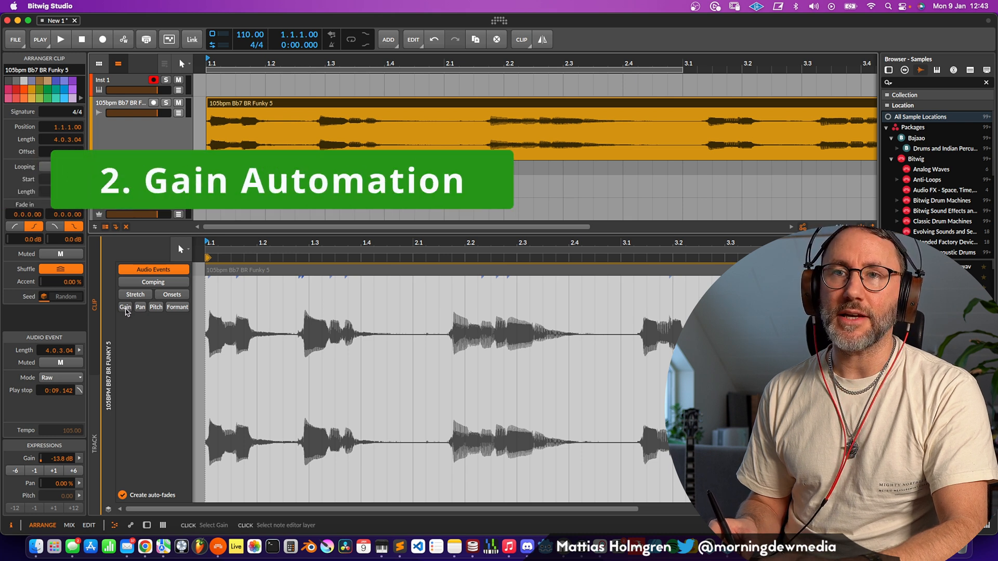
Step: Show the event's Gain expression and drag a curve point down to about -14.5 dB
click(125, 306)
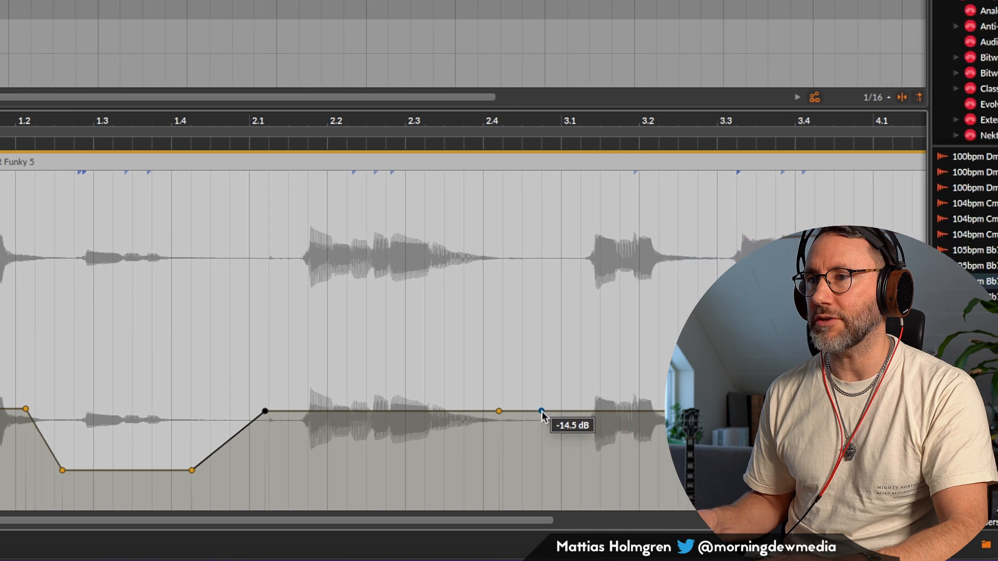
drag(541, 413, 433, 439)
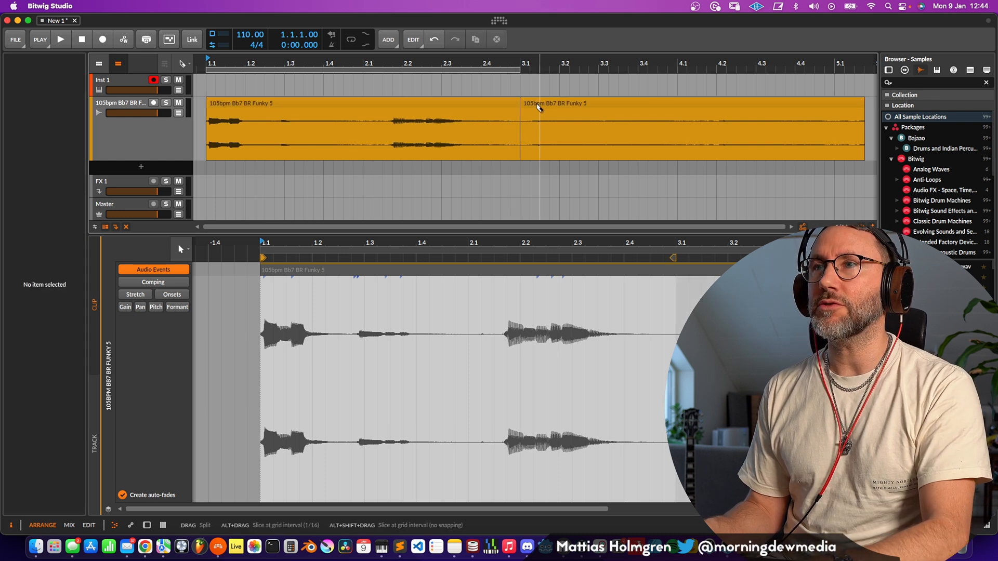
Step: Split the arranger clip at bar 3 and select the second part
click(687, 103)
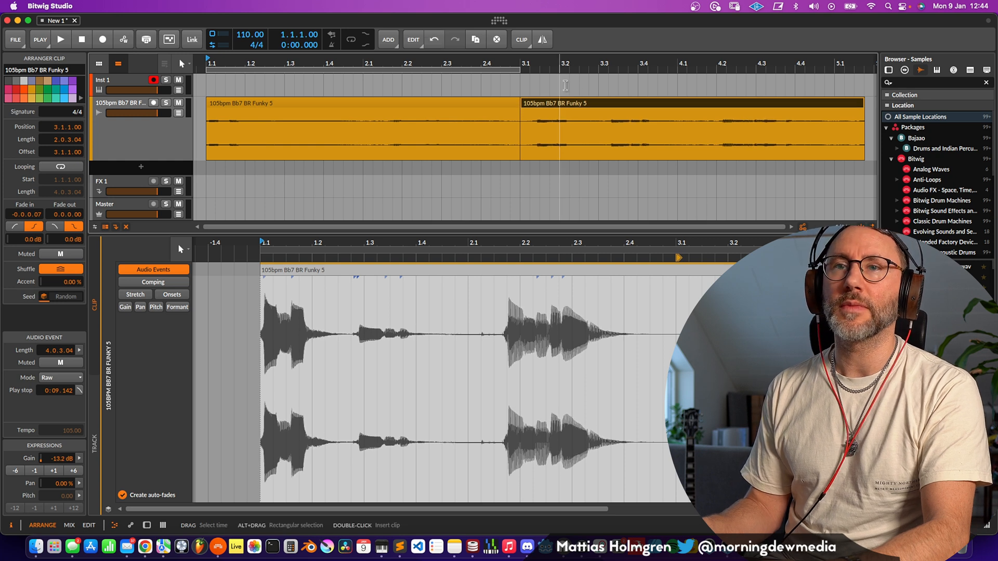
click(124, 307)
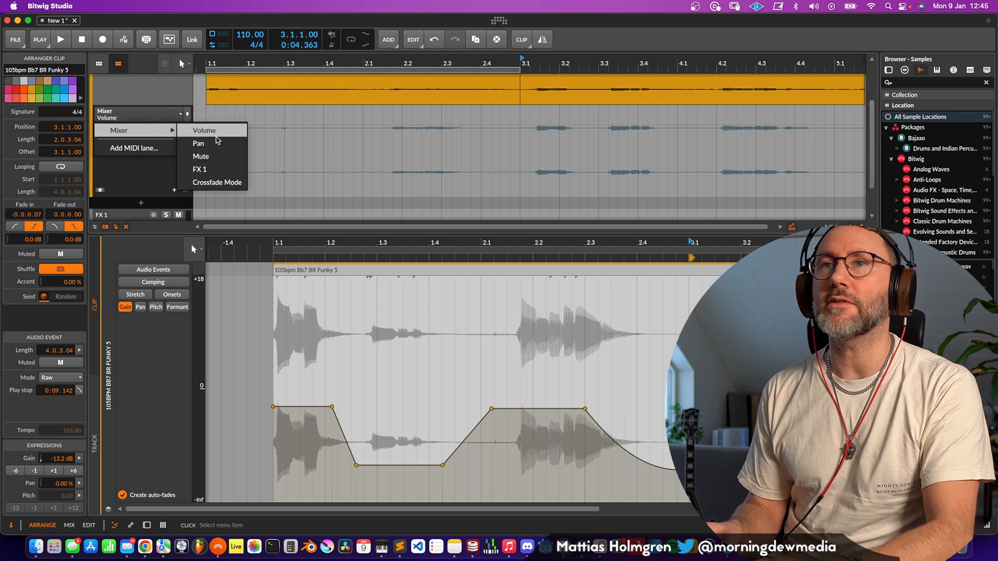
Step: Choose Mixer > Volume for the track's automation lane
click(204, 131)
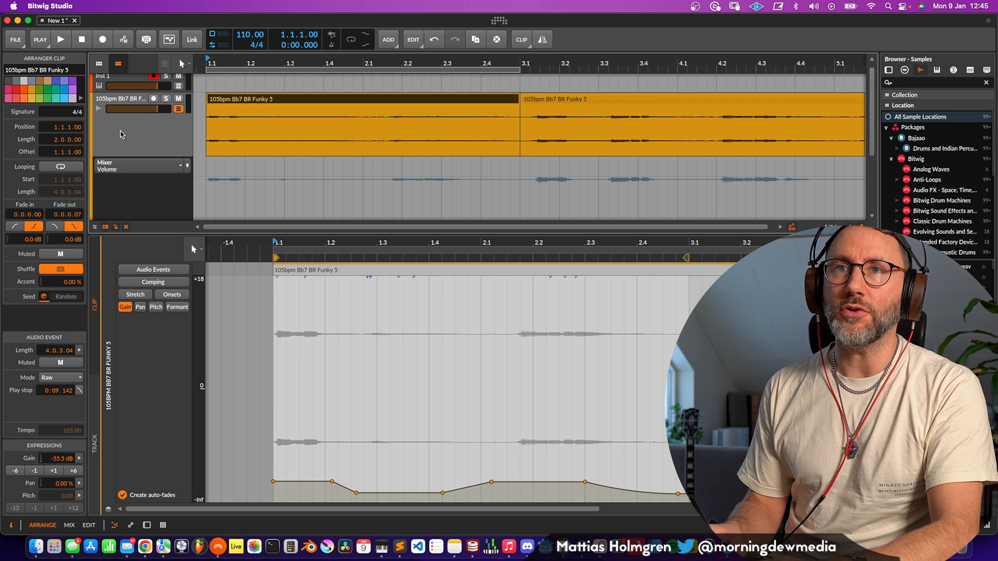
Step: Reshape the clip gain curve and bend the Mixer Volume automation into a dip between bars 1.1 and 2.2
click(121, 108)
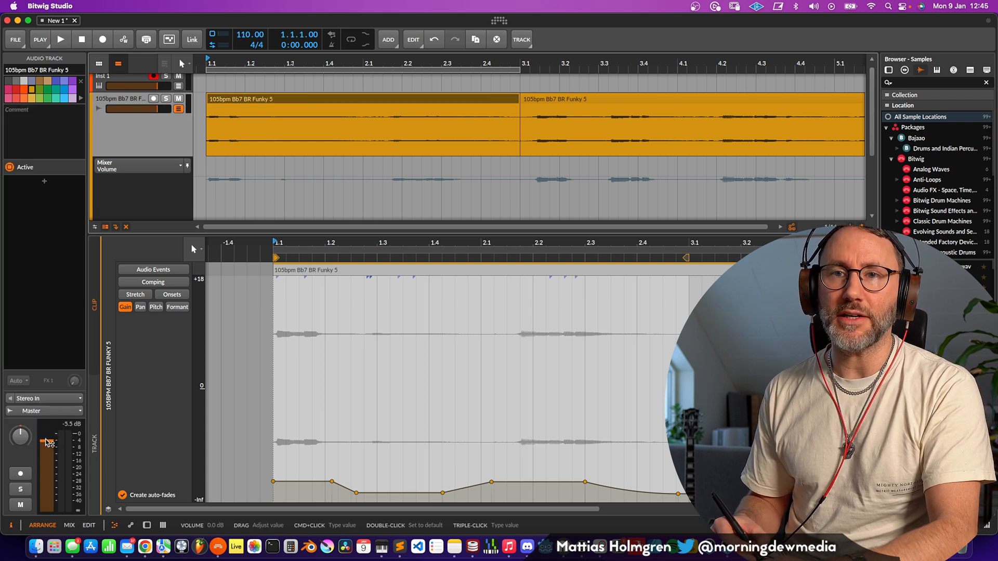
drag(48, 446, 48, 433)
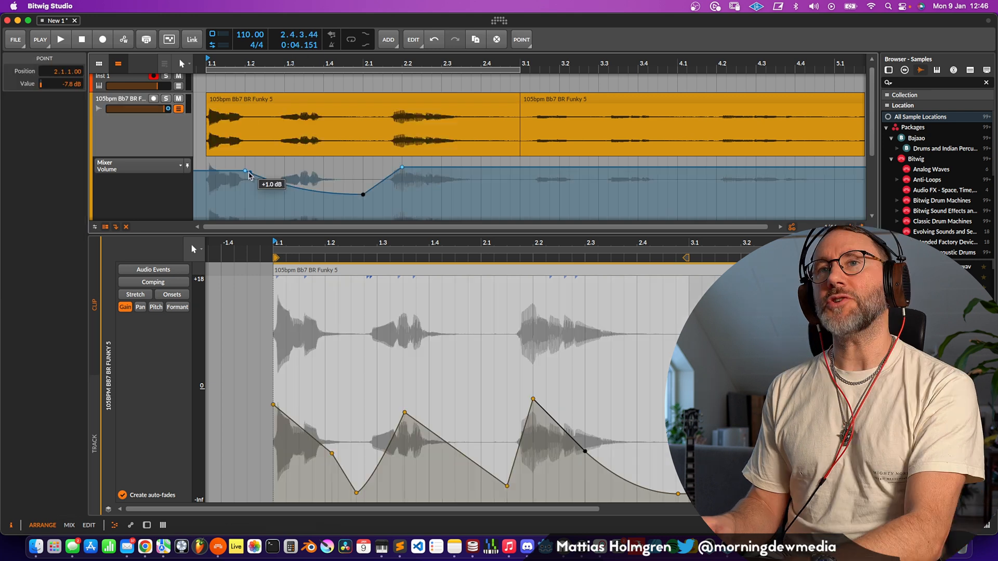
drag(244, 171, 245, 162)
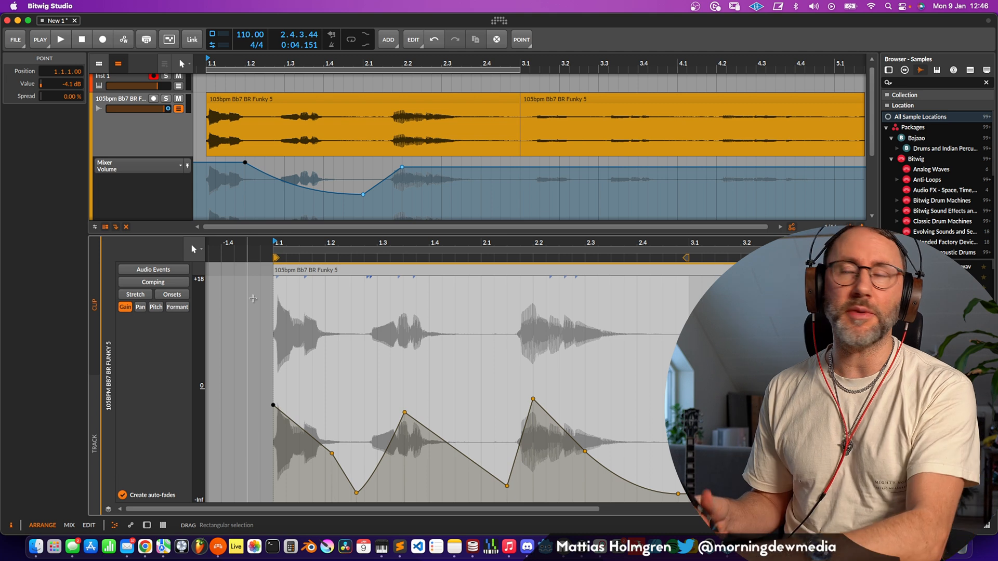
click(61, 39)
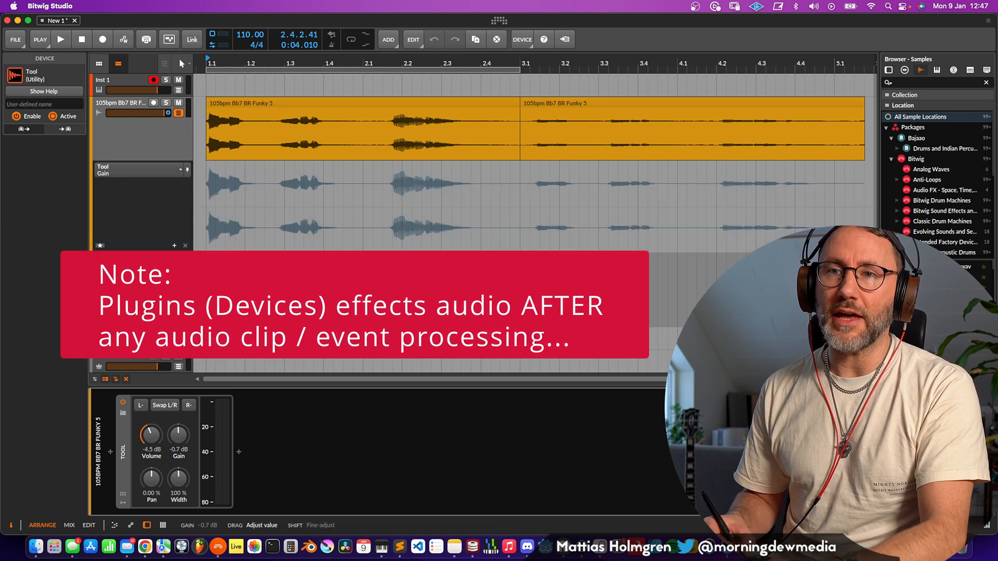
Step: Adjust the Tool device's volume and gain, then show the Mixer Volume automation lane
drag(178, 436, 179, 452)
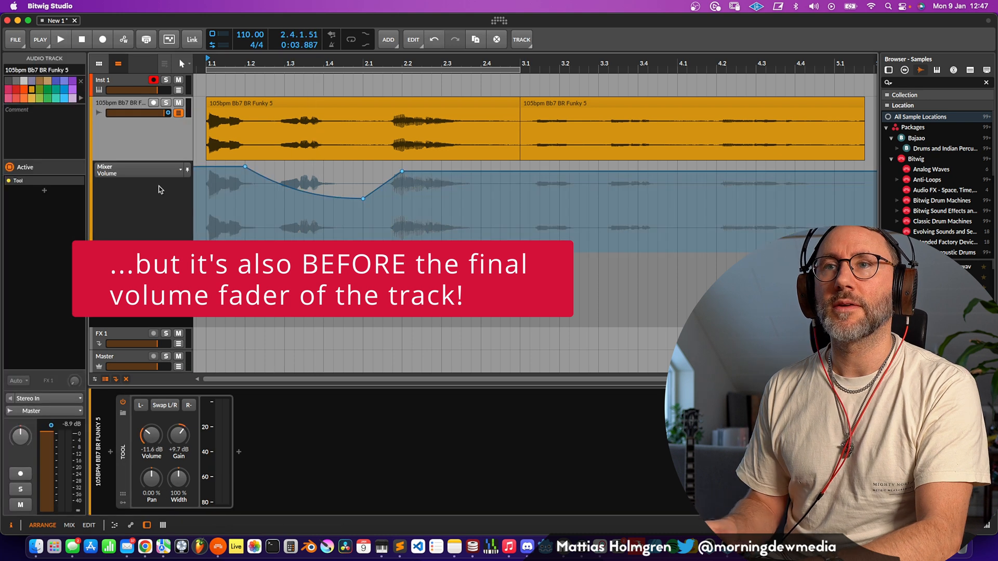
click(60, 39)
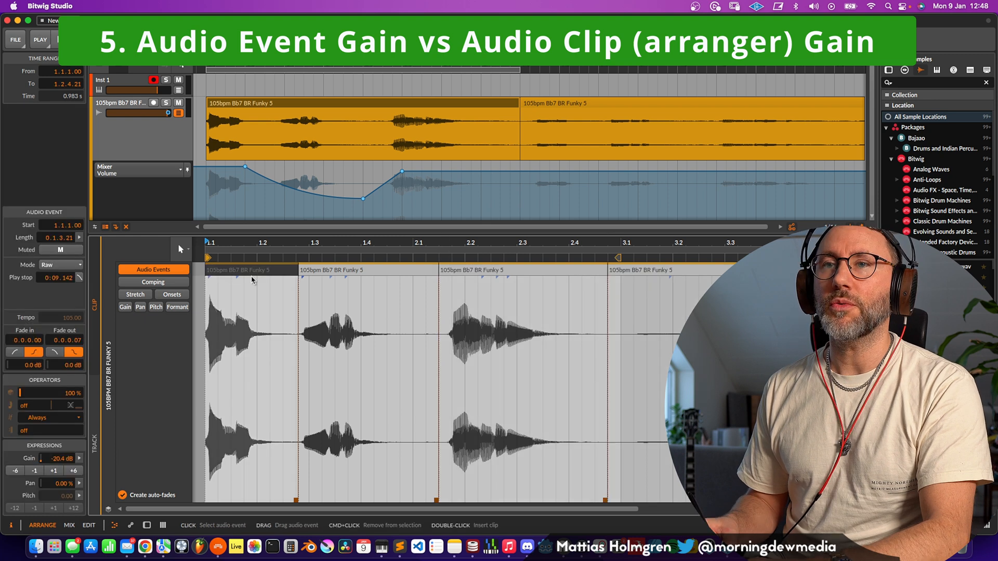
mouse_move(254, 280)
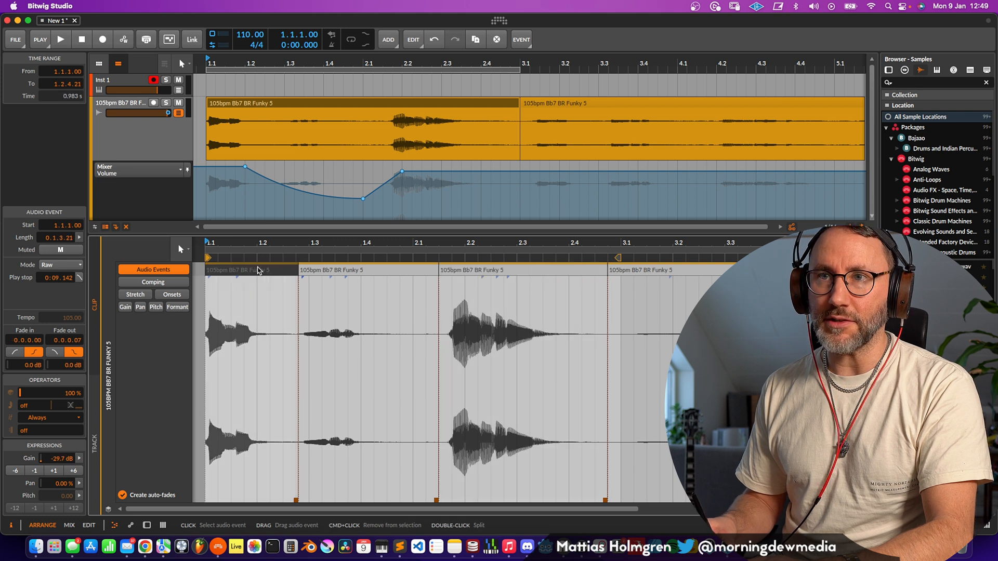
mouse_move(258, 331)
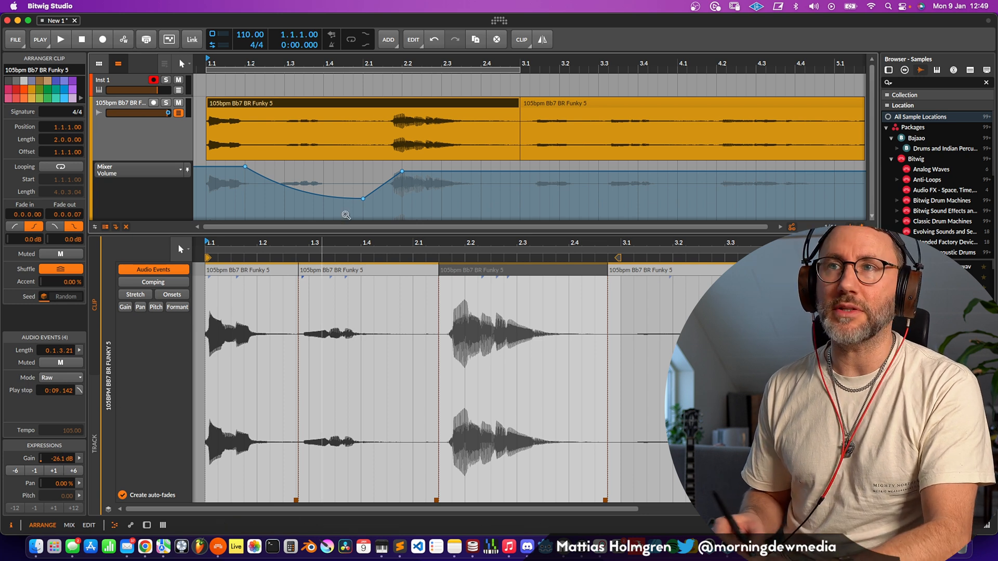
Step: Drag the first clip part's gain handle to change its gain
drag(363, 105, 363, 96)
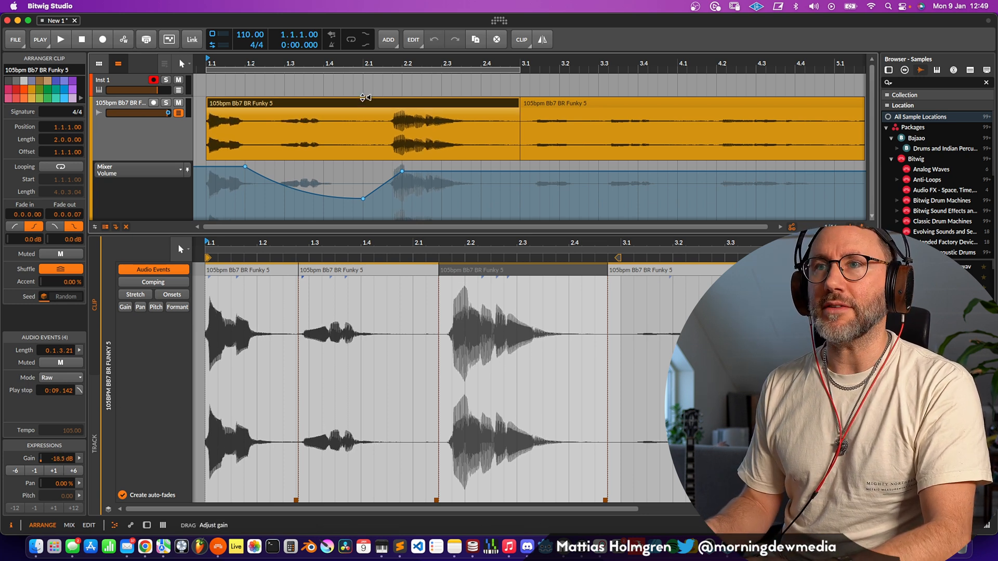